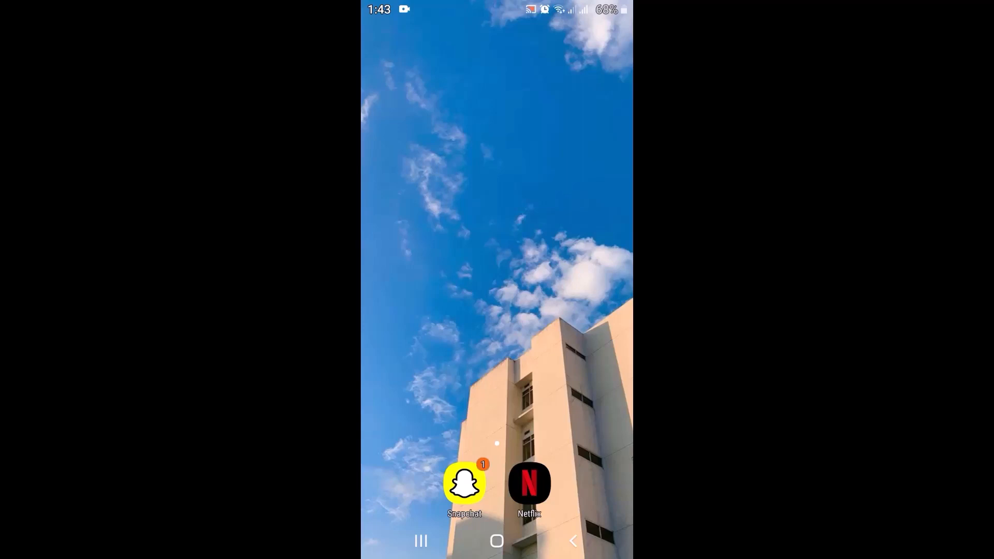
Step: Launch Snapchat from the Android home screen to reach its camera
left_click(464, 483)
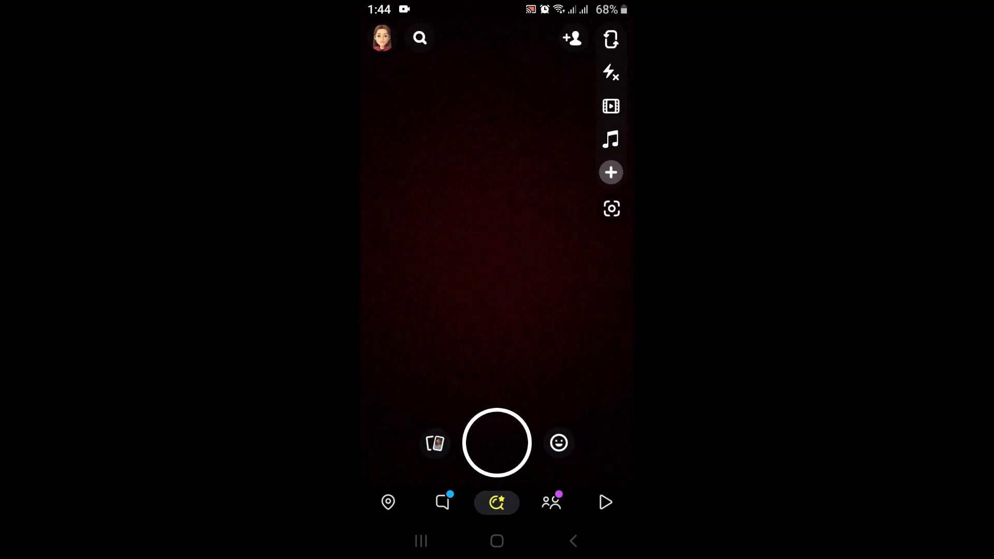
Step: Go to the chat list to reach the non-friend contact's conversation
left_click(419, 38)
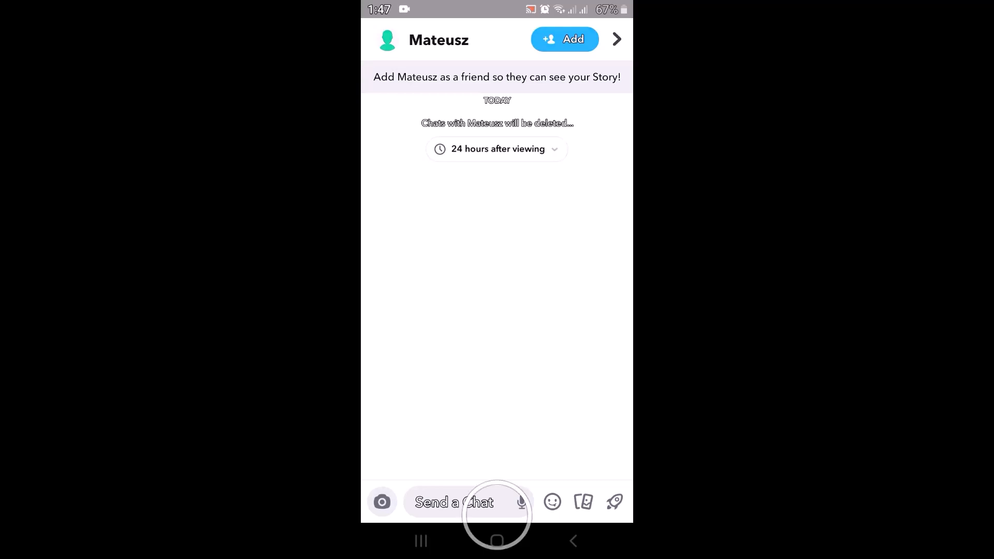
Step: Write 'Hii' in the chat field below the two delivered snaps
left_click(381, 501)
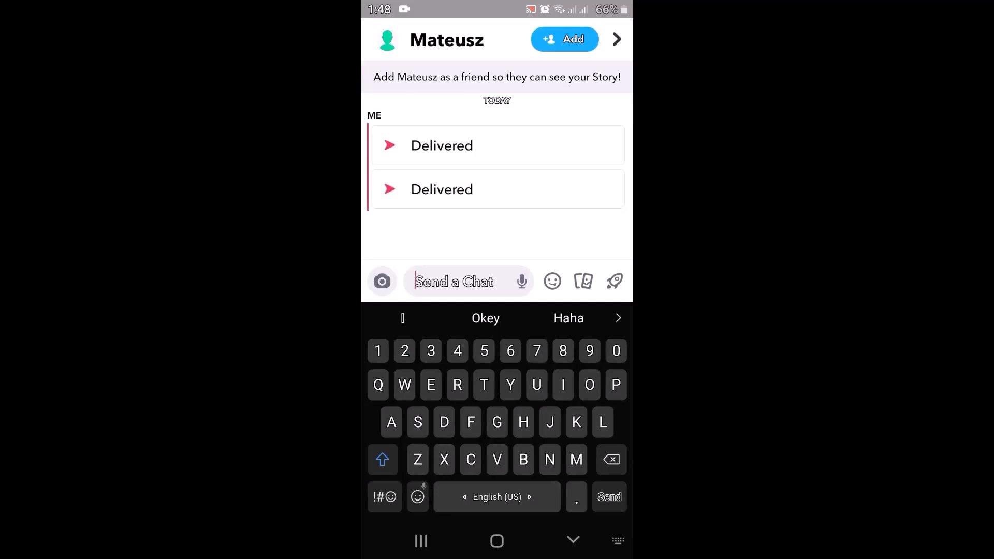
type("Hii")
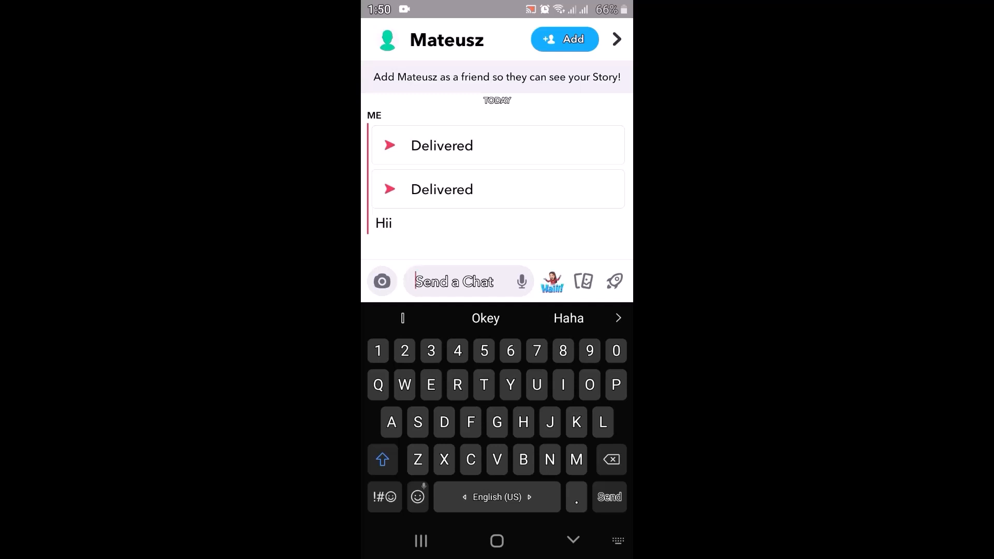